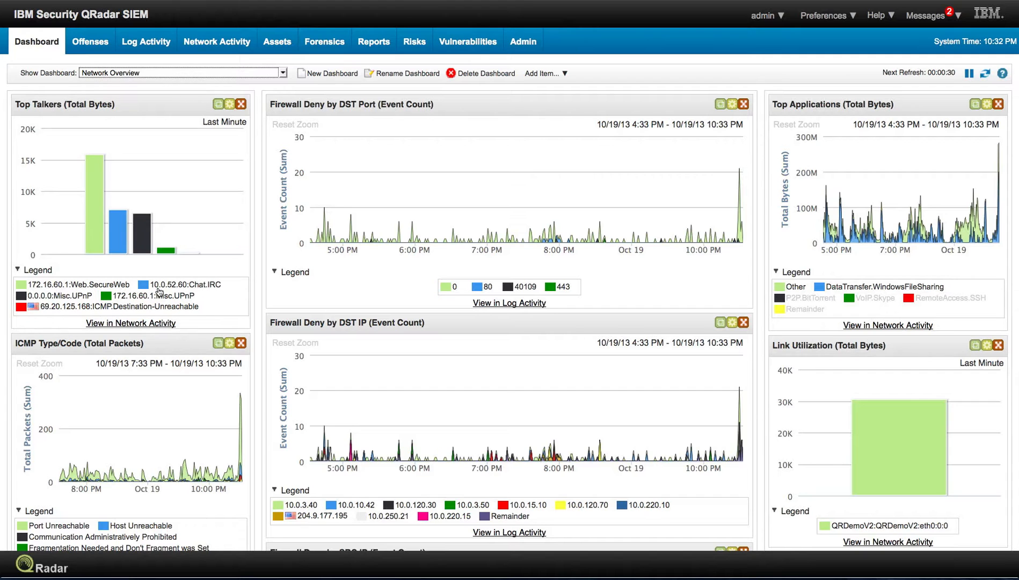
mouse_move(248, 339)
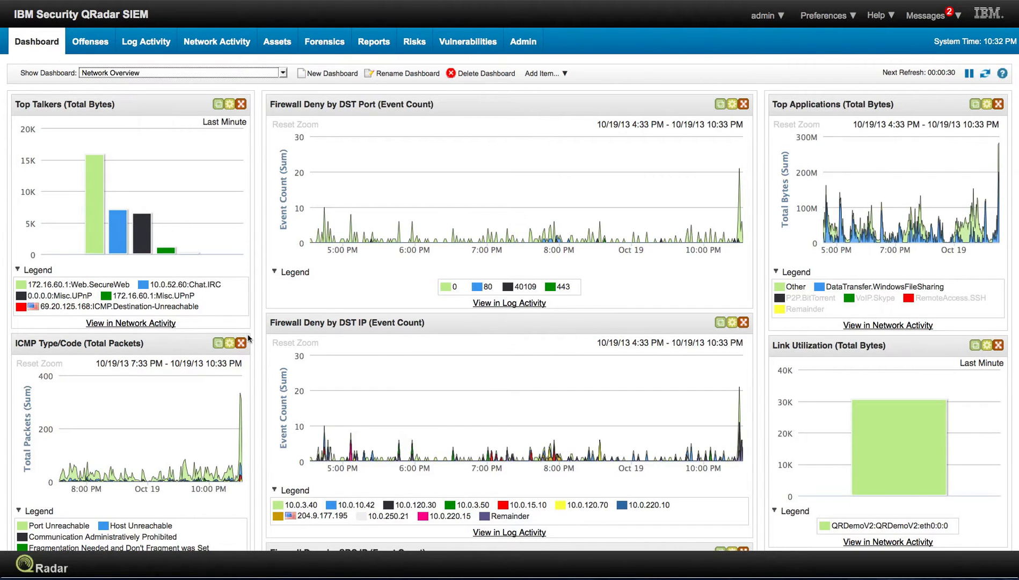
Open the Potential Beaconing Traffic chart settings to span the last 24 hours (10/18–10/19).
scroll("down", 3)
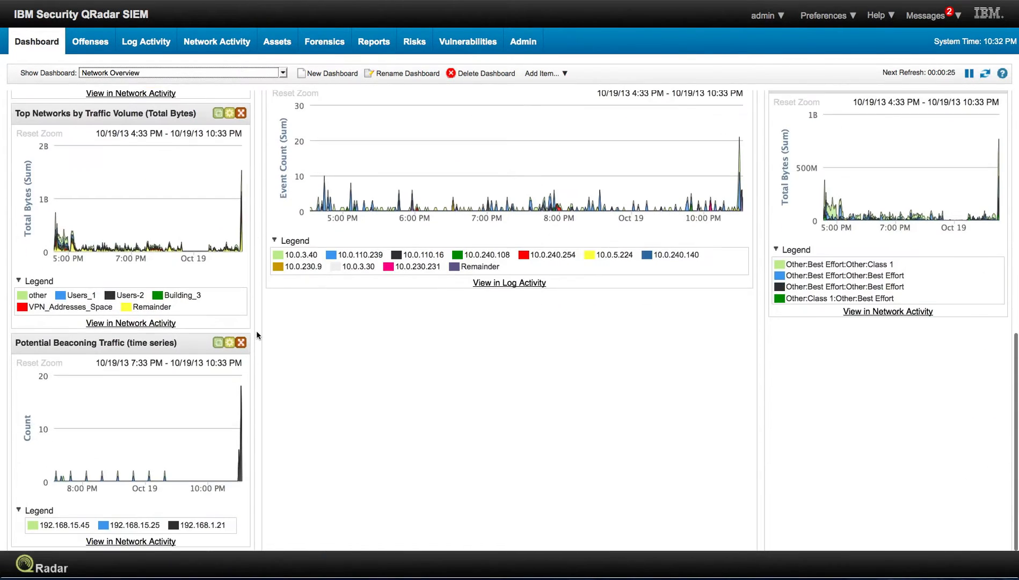
mouse_move(151, 344)
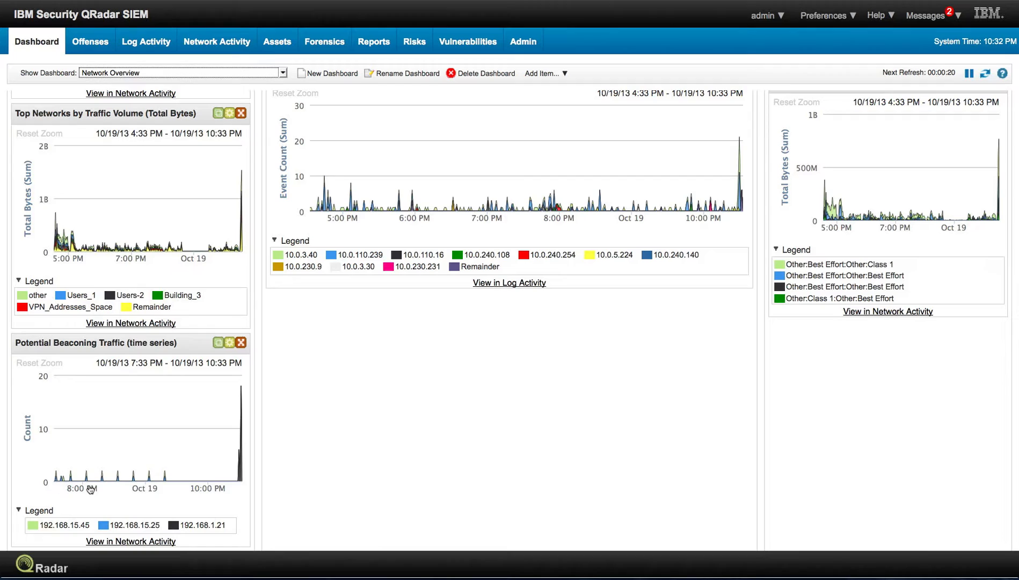
mouse_move(154, 480)
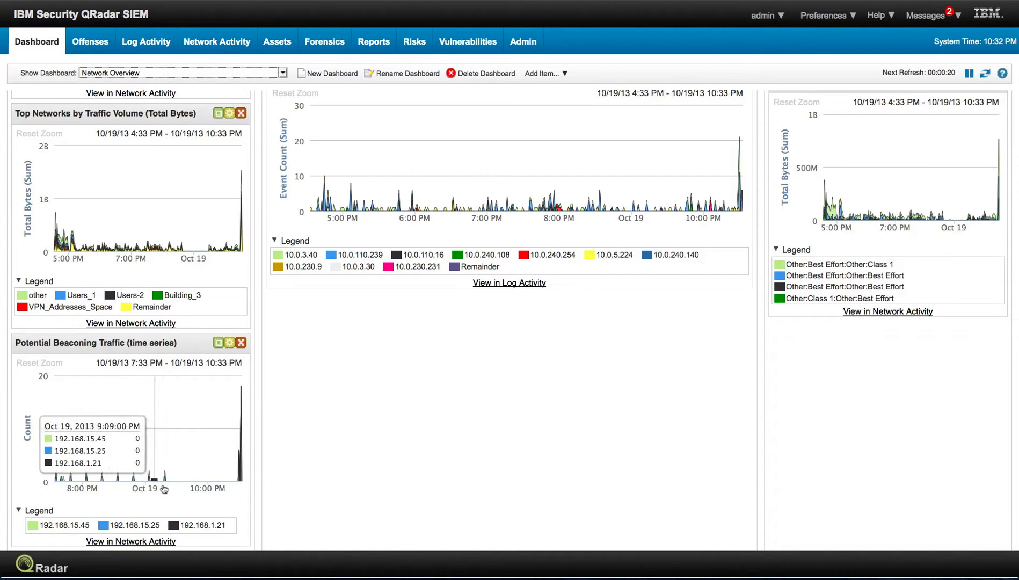
mouse_move(170, 504)
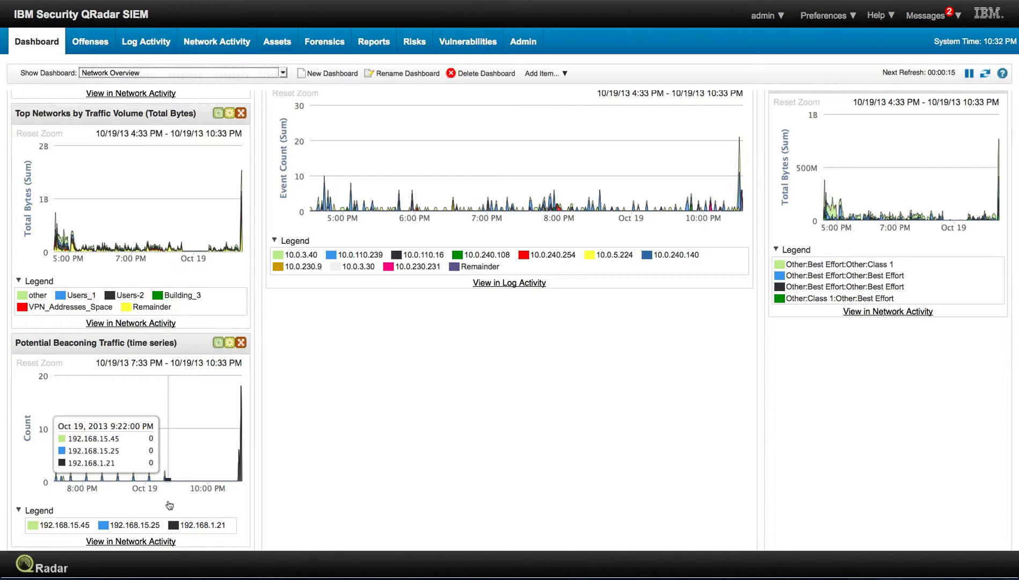
mouse_move(232, 517)
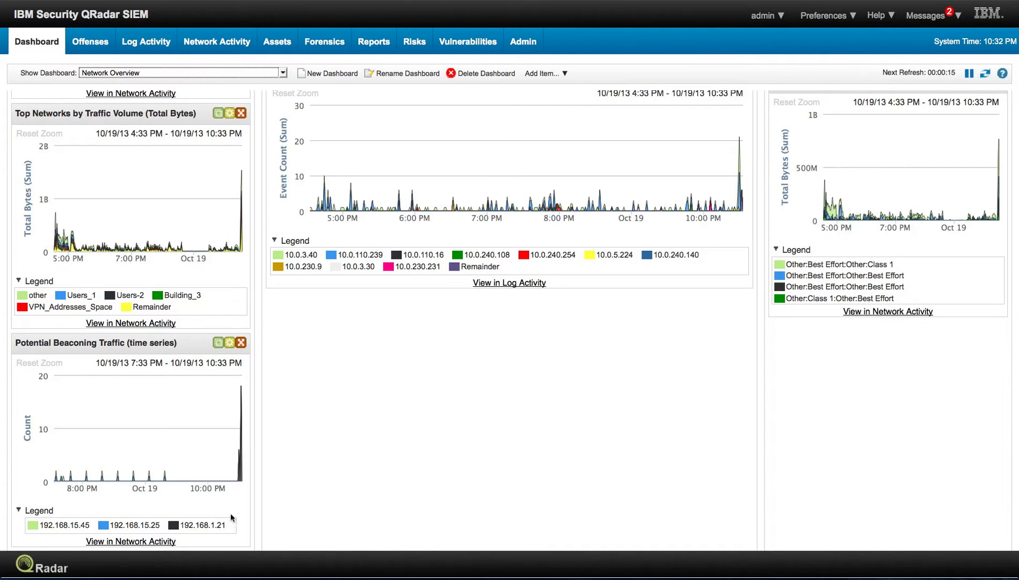
mouse_move(229, 343)
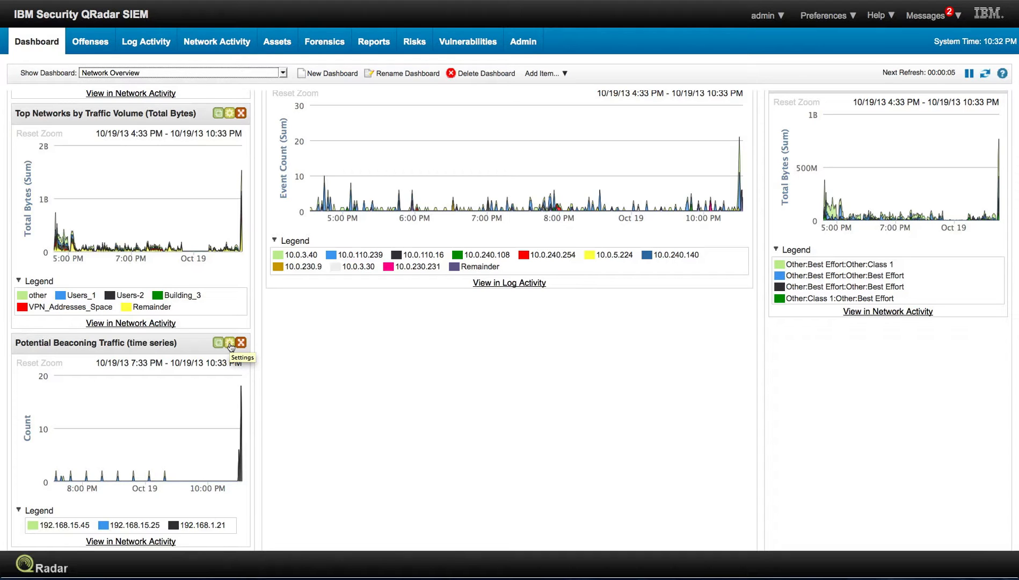
left_click(229, 342)
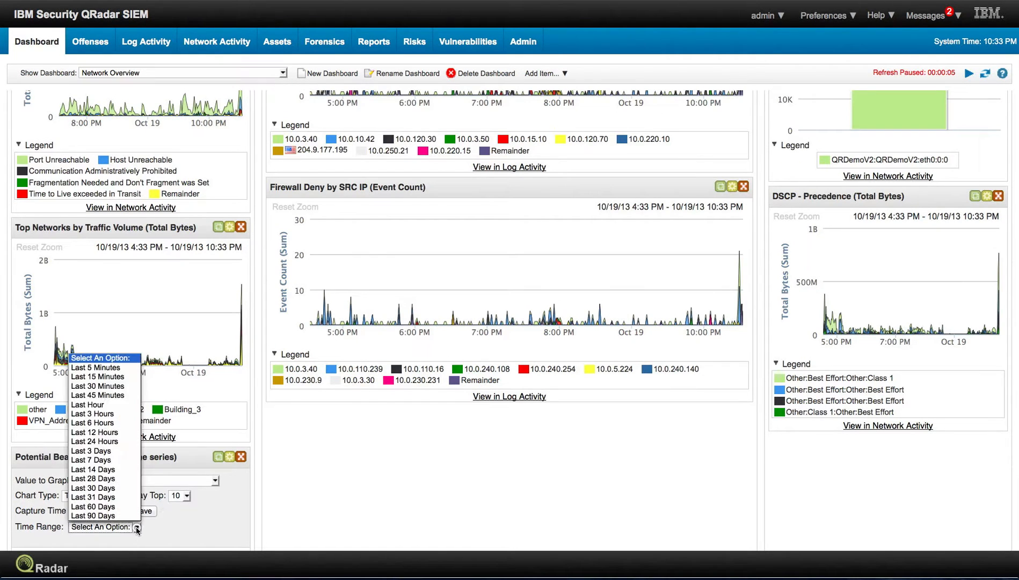
mouse_move(95, 442)
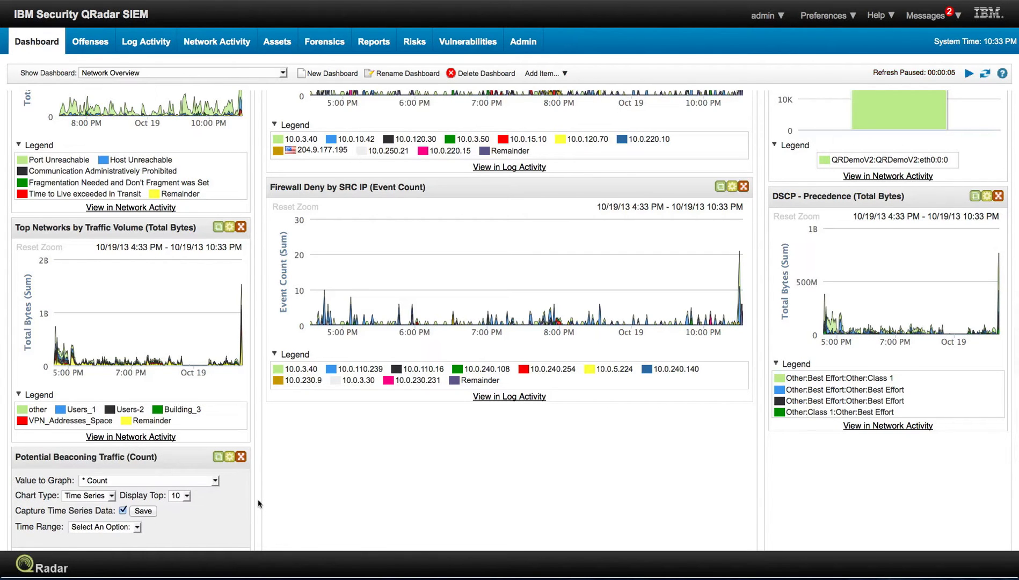
scroll("down", 3)
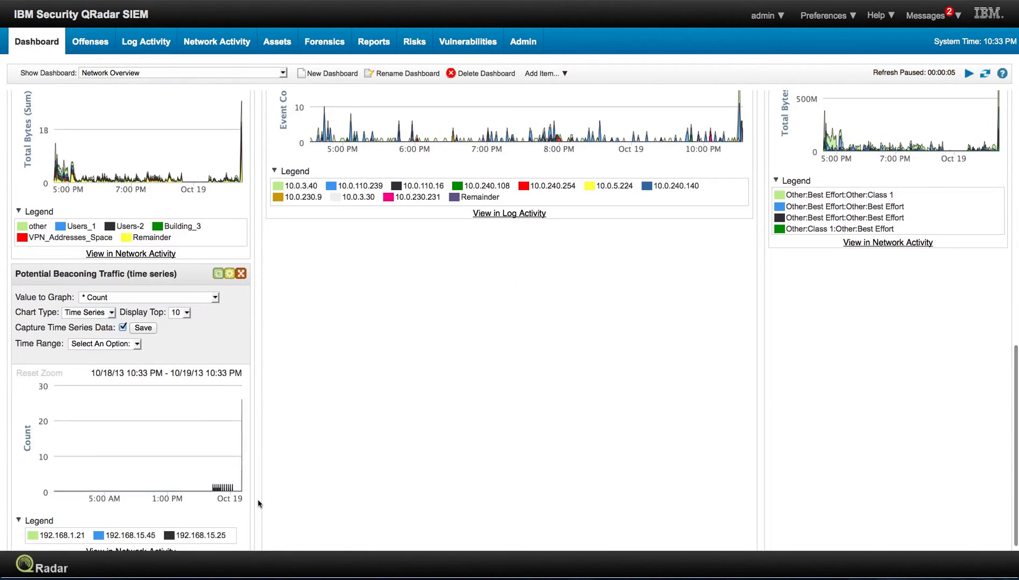
mouse_move(254, 470)
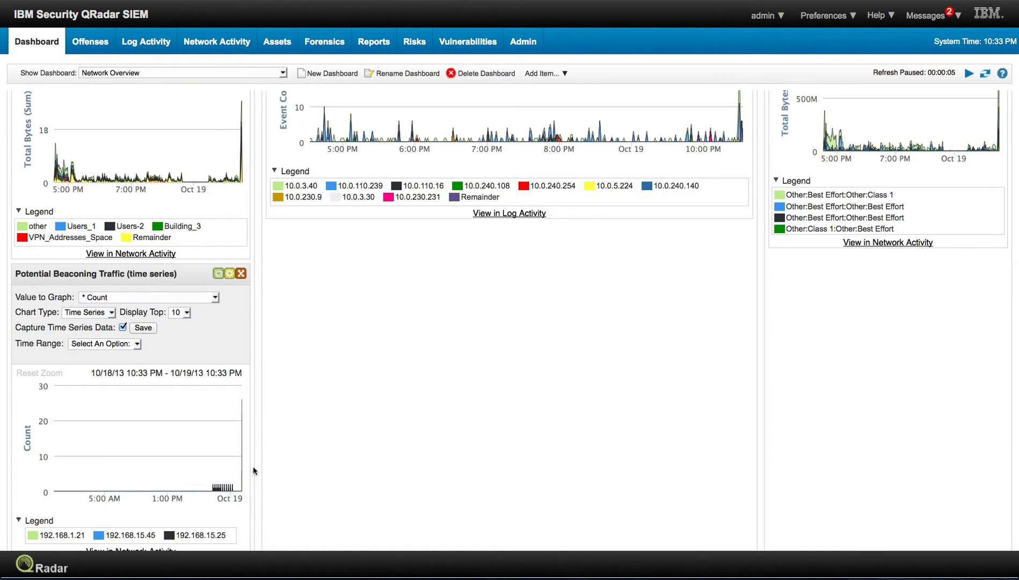
mouse_move(245, 480)
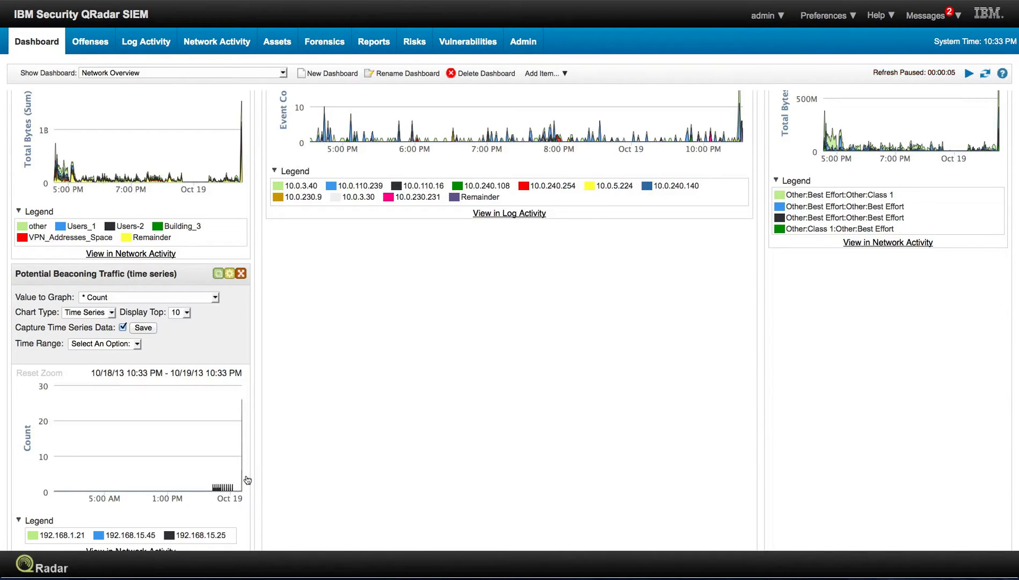
mouse_move(234, 488)
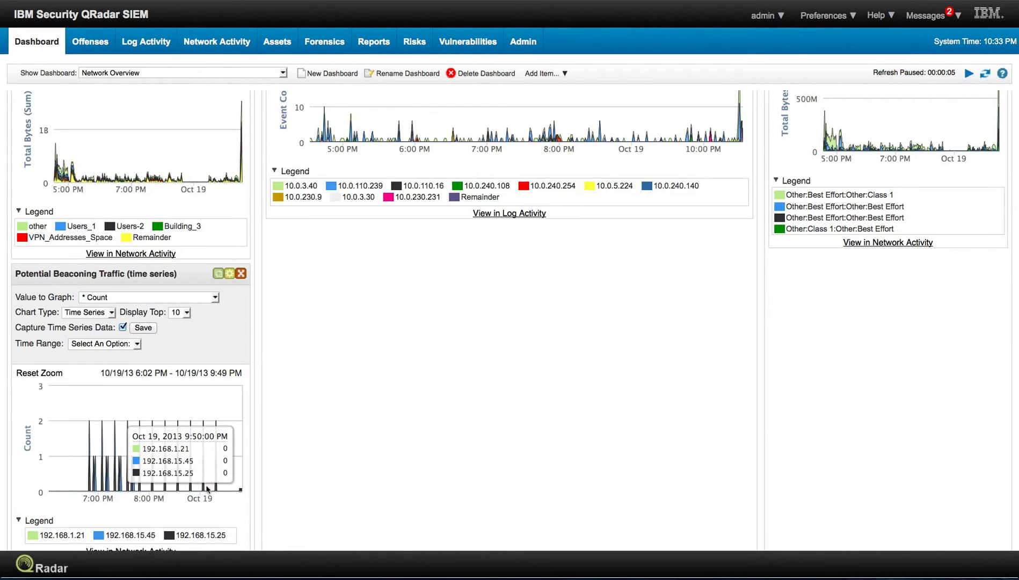
mouse_move(275, 459)
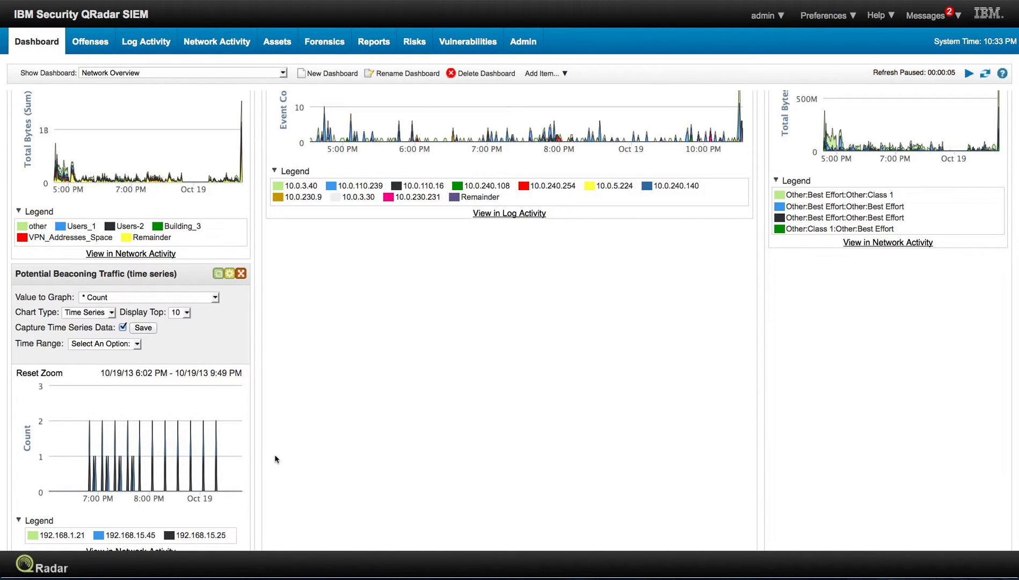
mouse_move(78, 538)
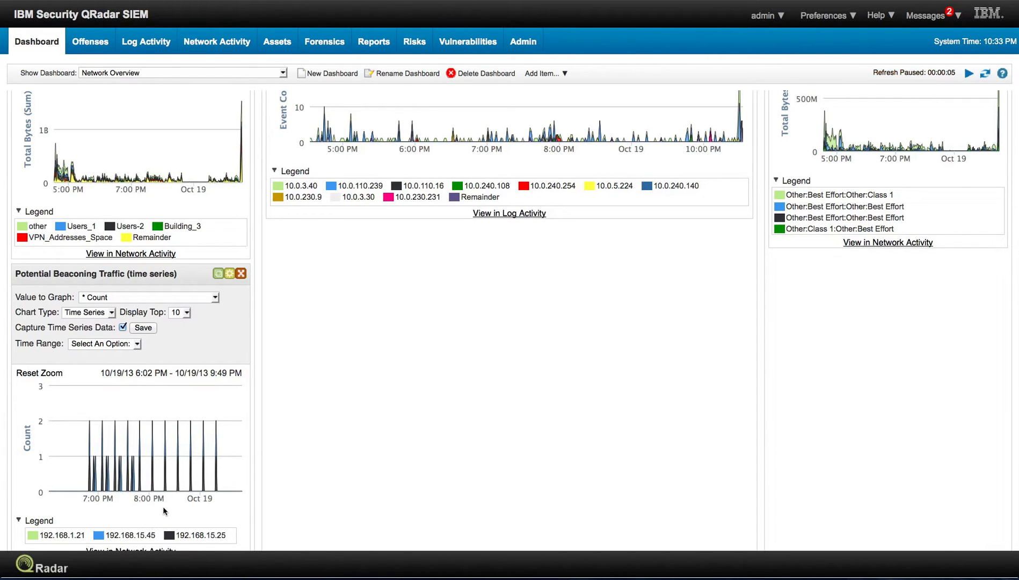
mouse_move(228, 448)
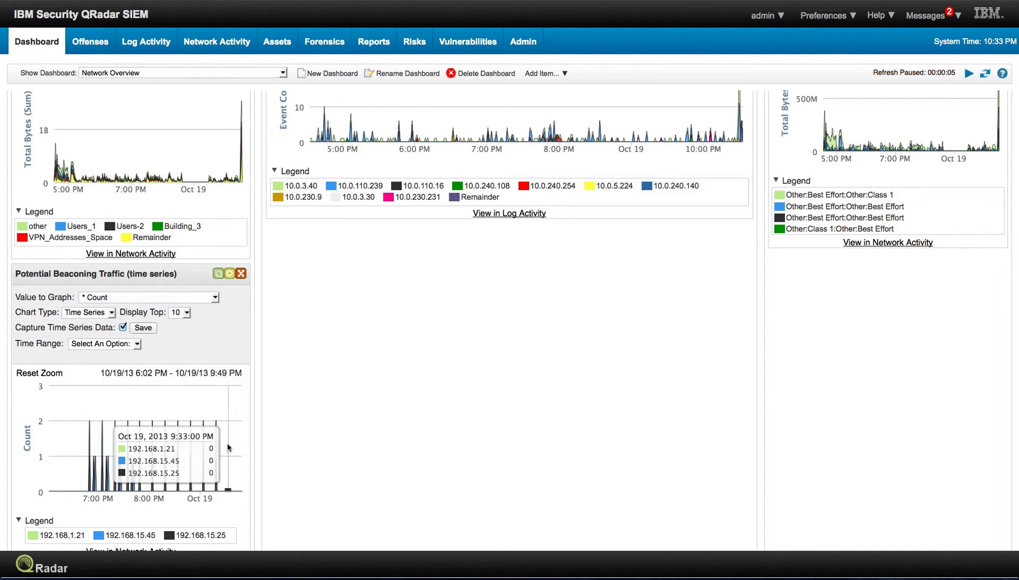
Scroll the dashboard around the 24-hour Potential Beaconing Traffic chart.
scroll("up", 3)
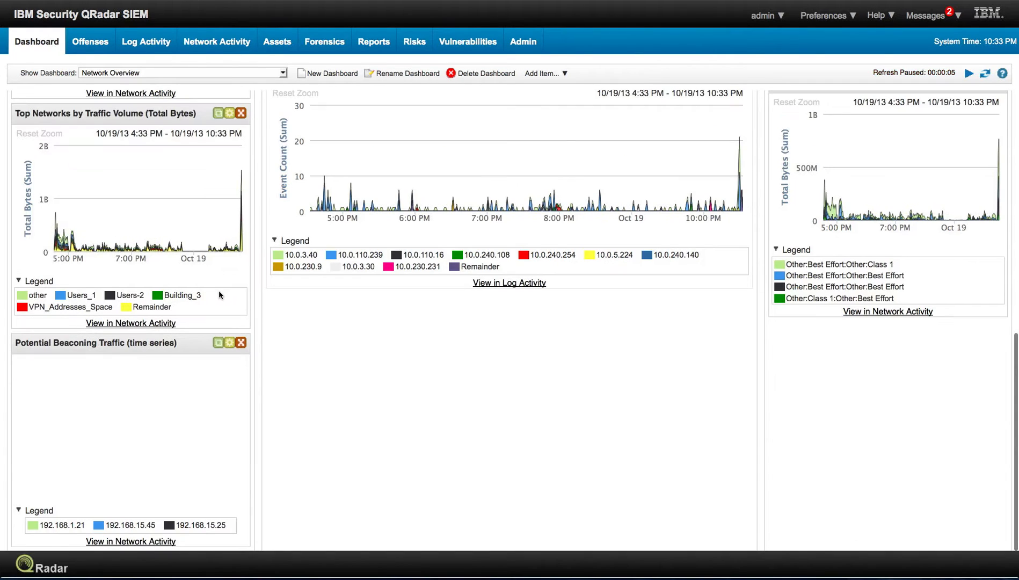
scroll("down", 3)
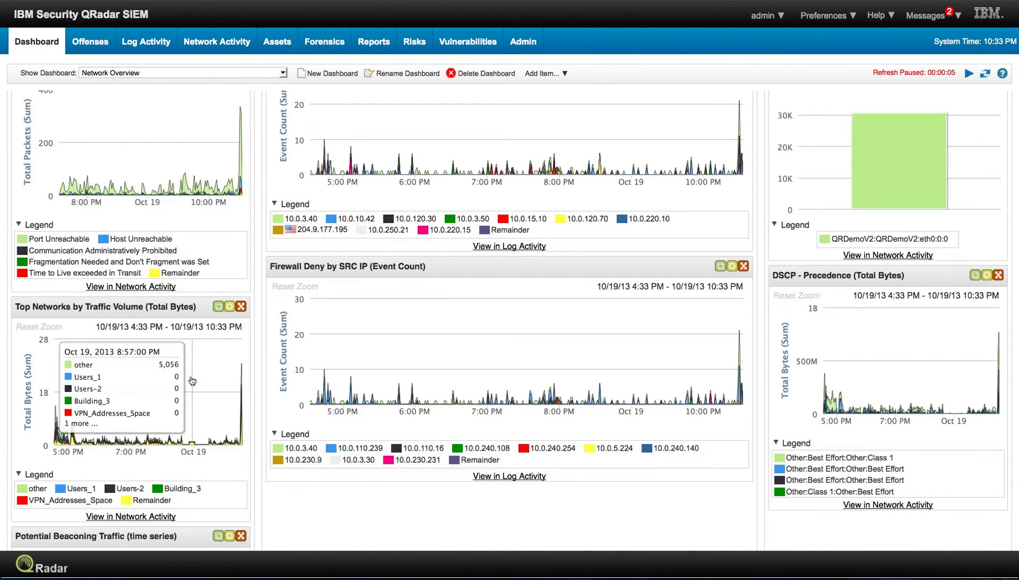
scroll("down", 3)
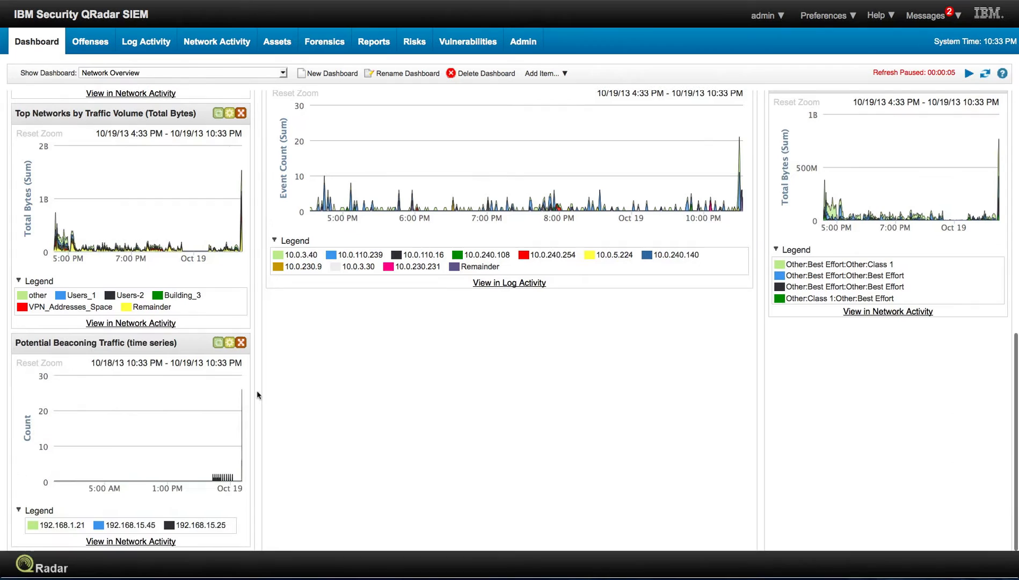
mouse_move(130, 541)
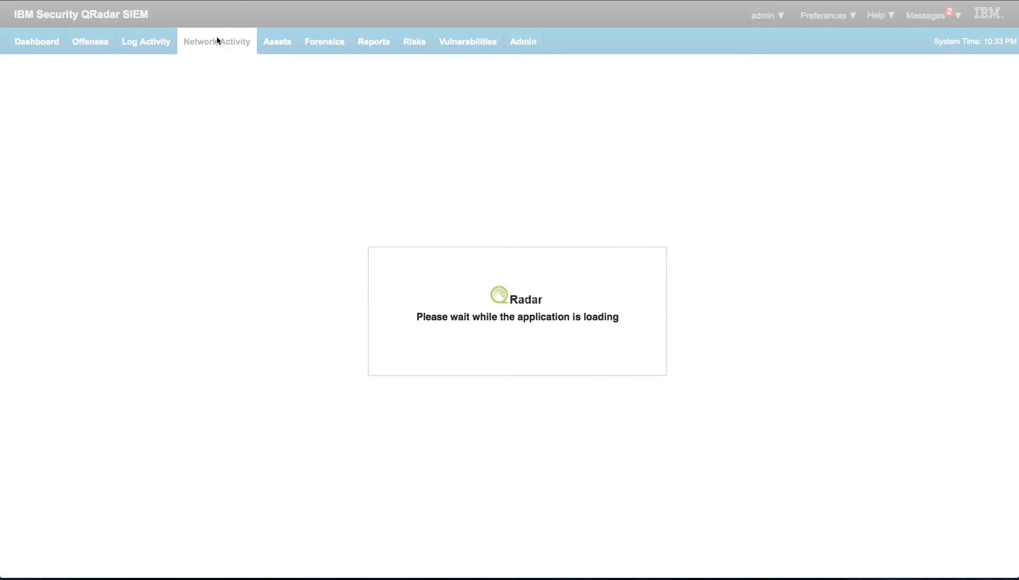
mouse_move(210, 53)
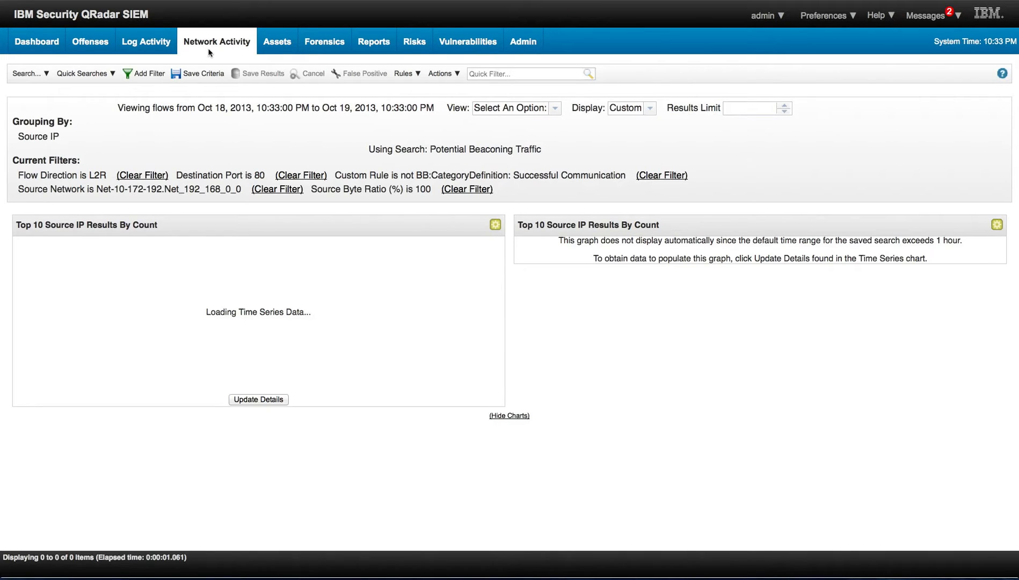
Run the beaconing flow search to list three source IPs with per-IP totals.
left_click(257, 399)
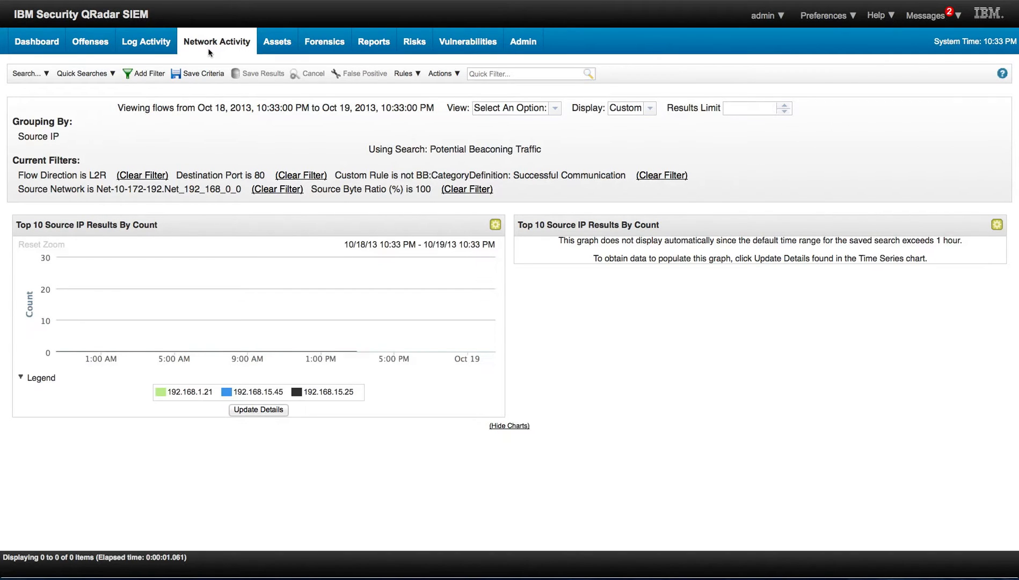
mouse_move(327, 282)
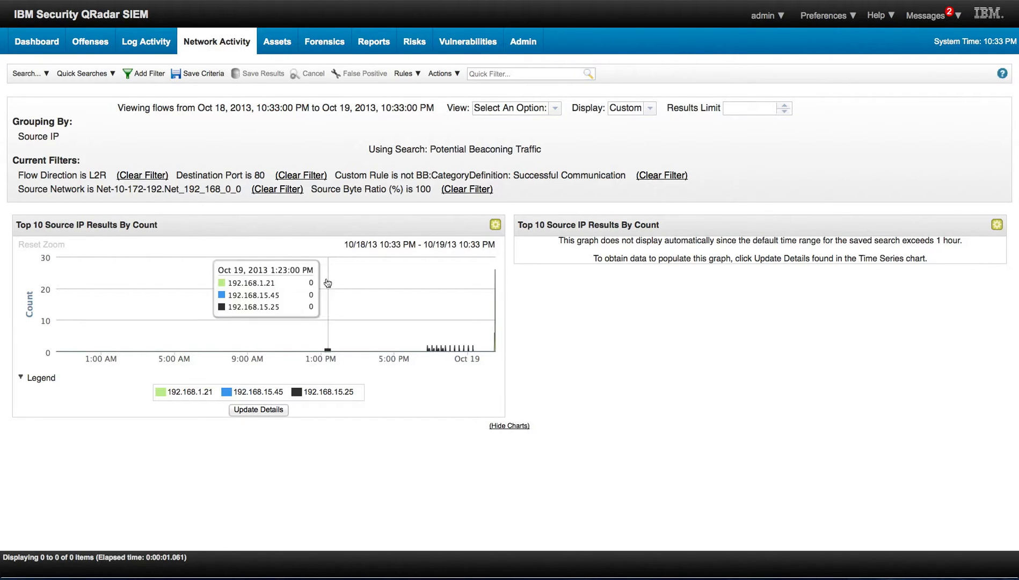
left_click(258, 410)
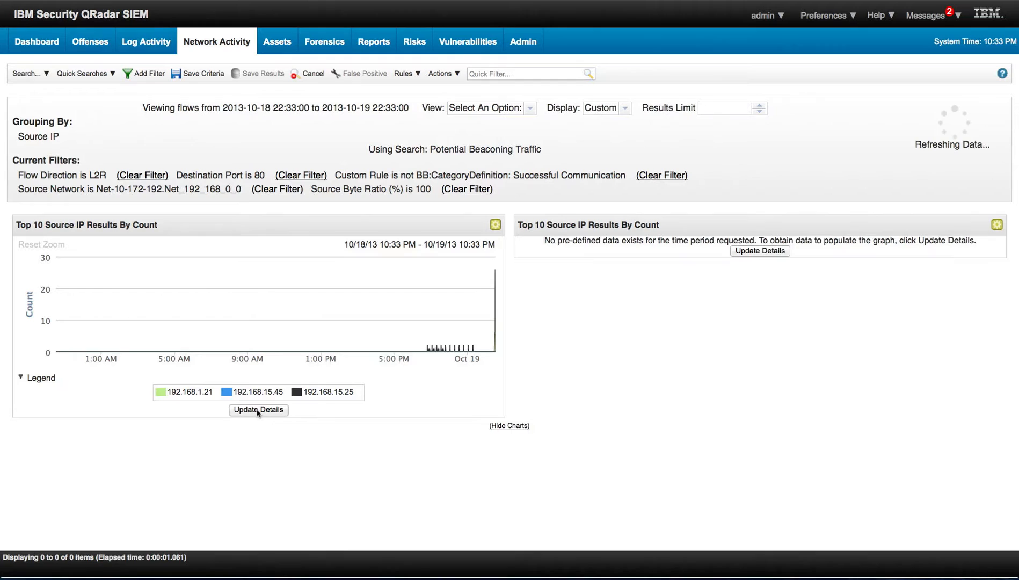
left_click(259, 409)
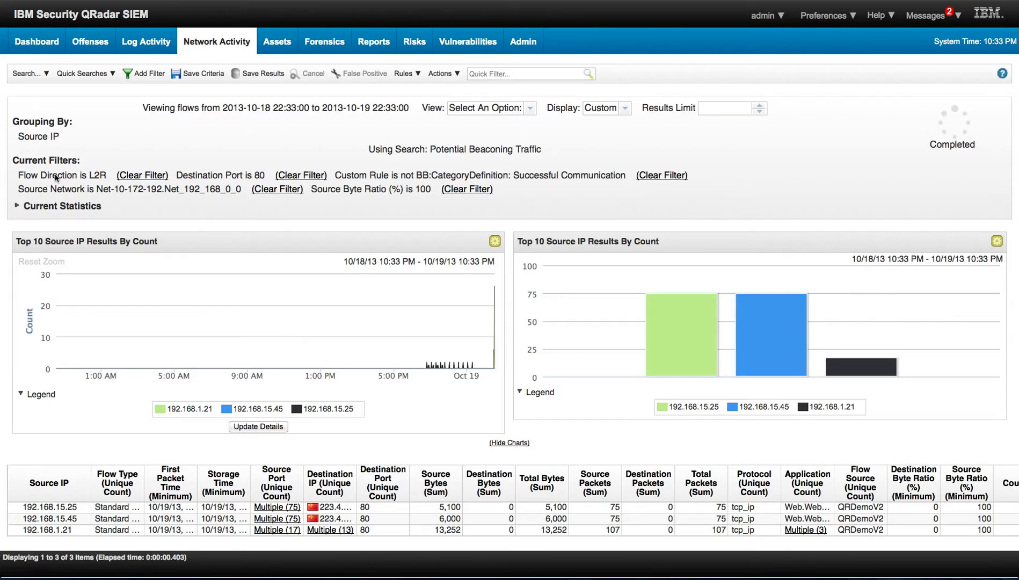
mouse_move(205, 177)
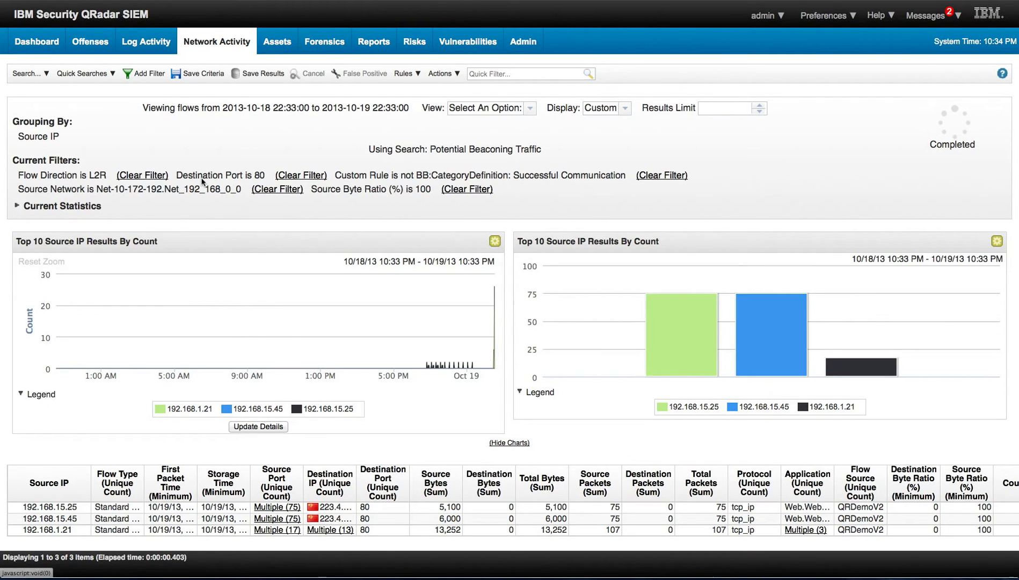
mouse_move(333, 179)
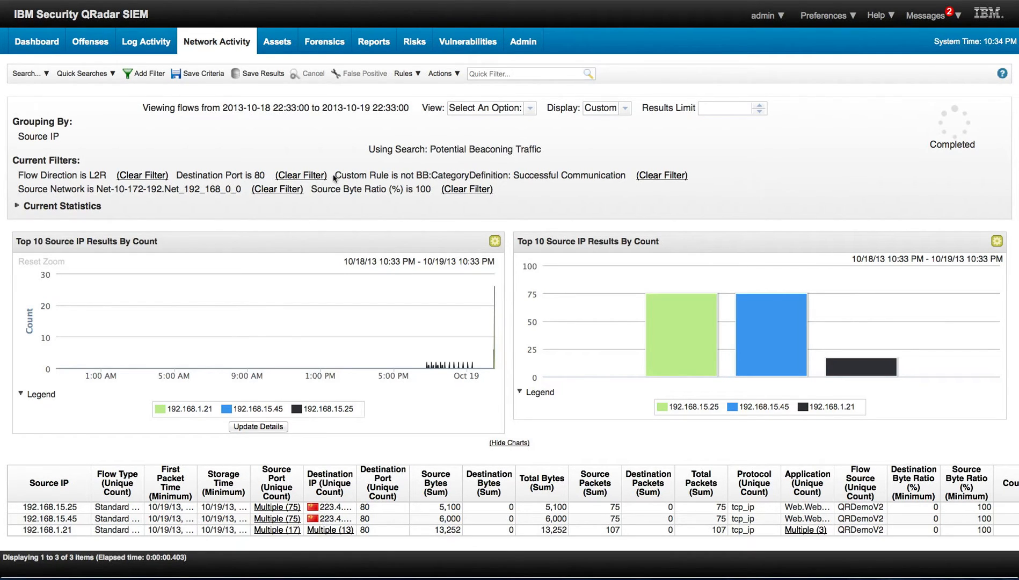
mouse_move(494, 182)
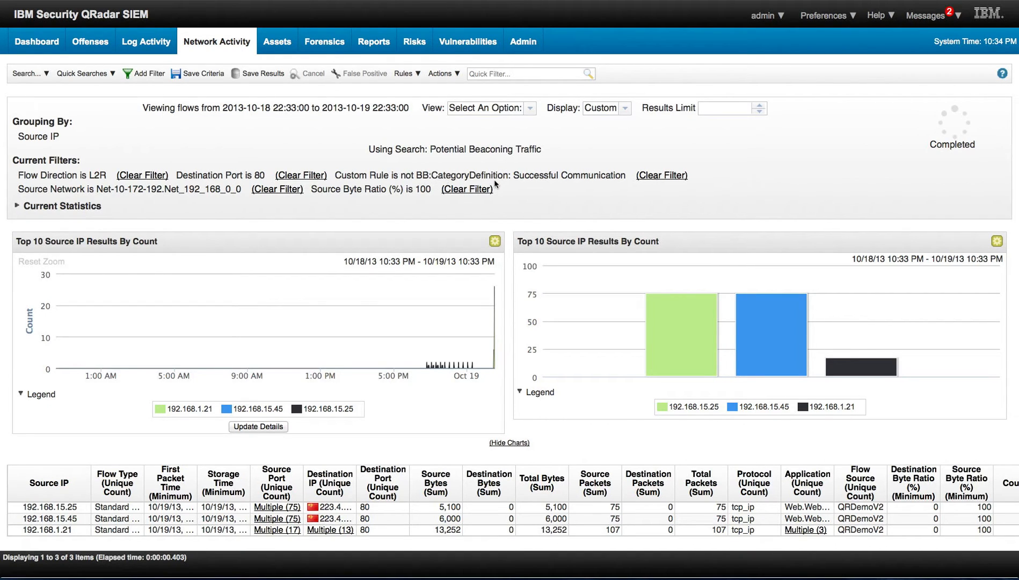
mouse_move(497, 183)
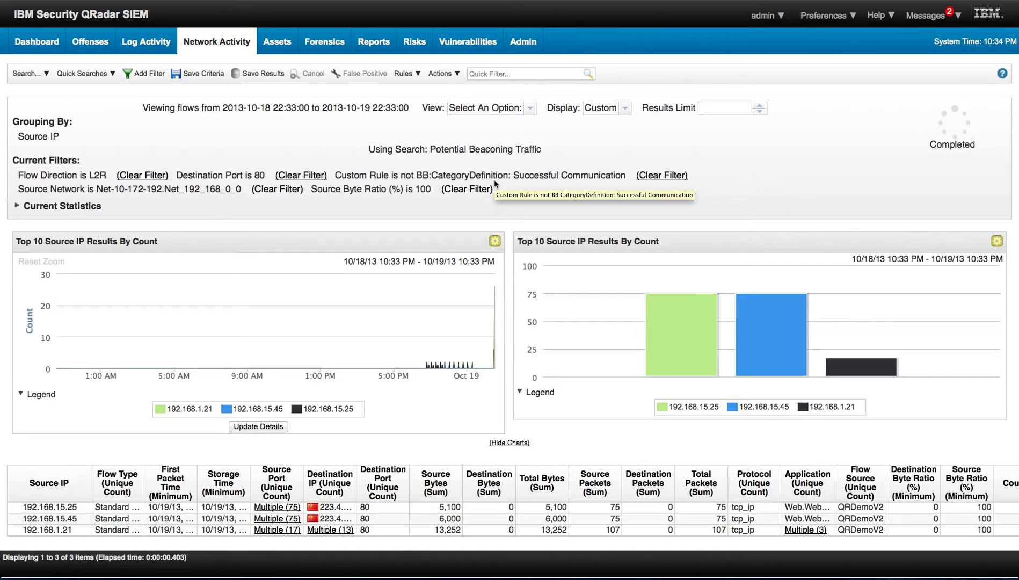
mouse_move(389, 186)
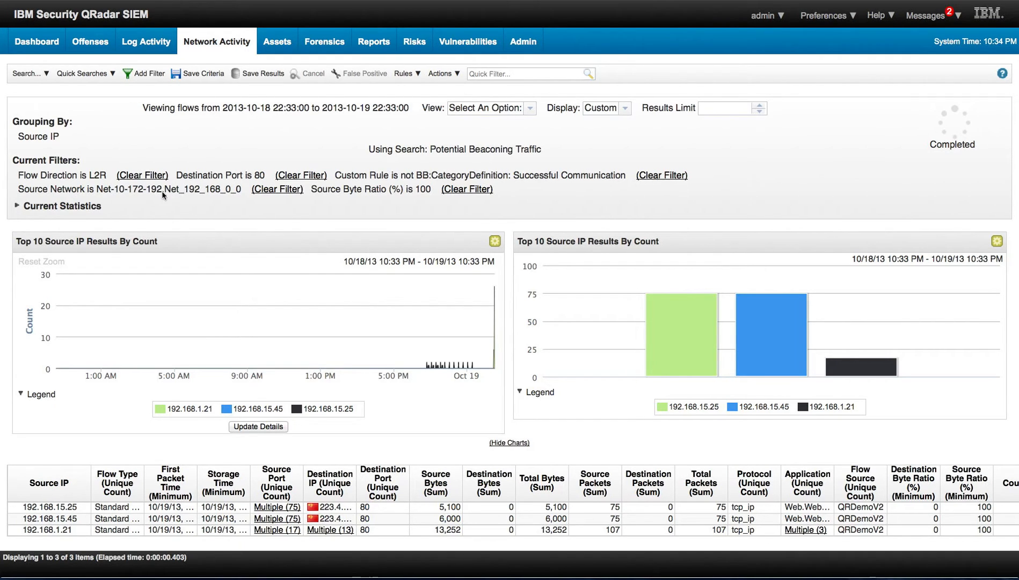
mouse_move(307, 206)
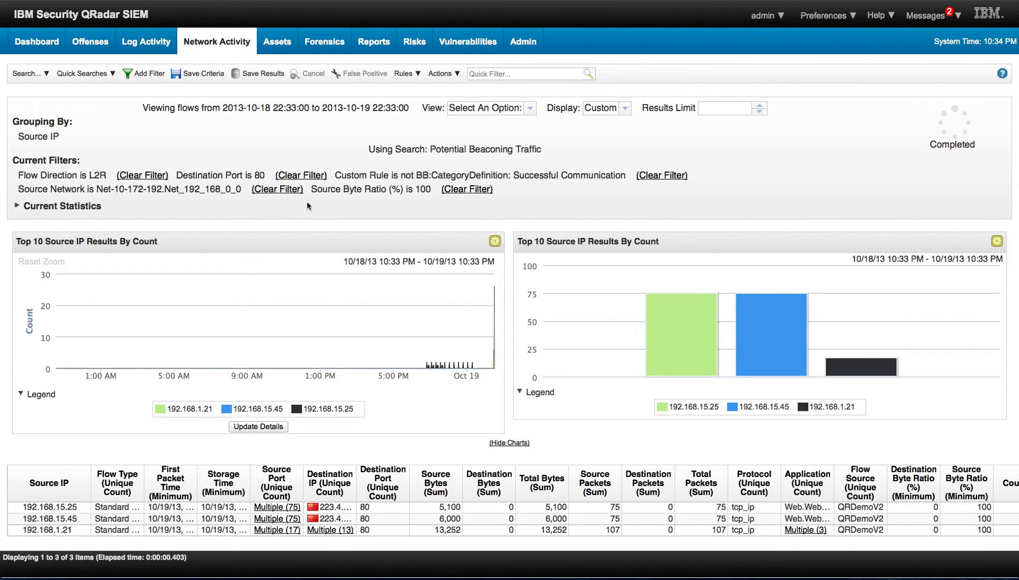
mouse_move(356, 195)
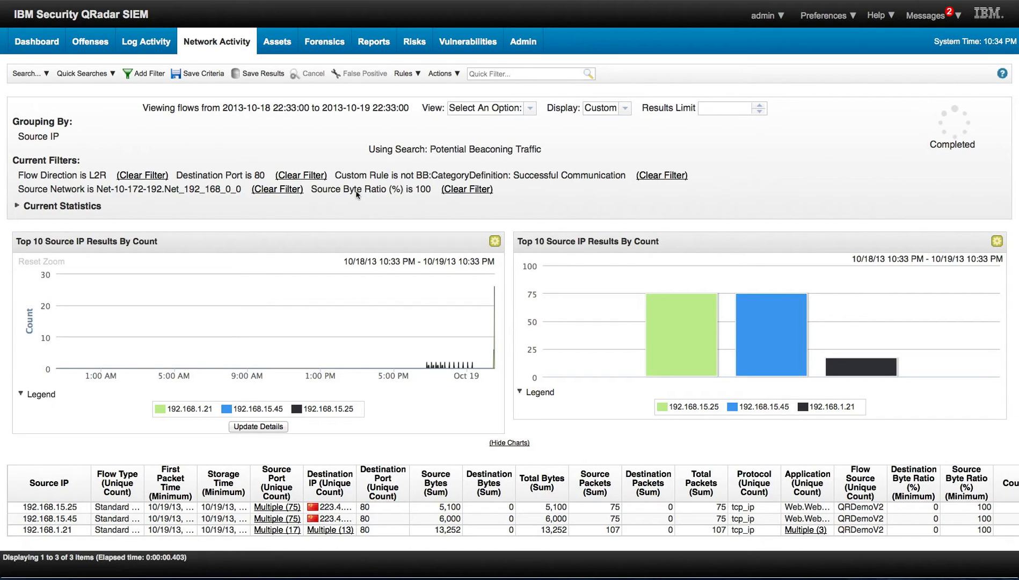
mouse_move(399, 195)
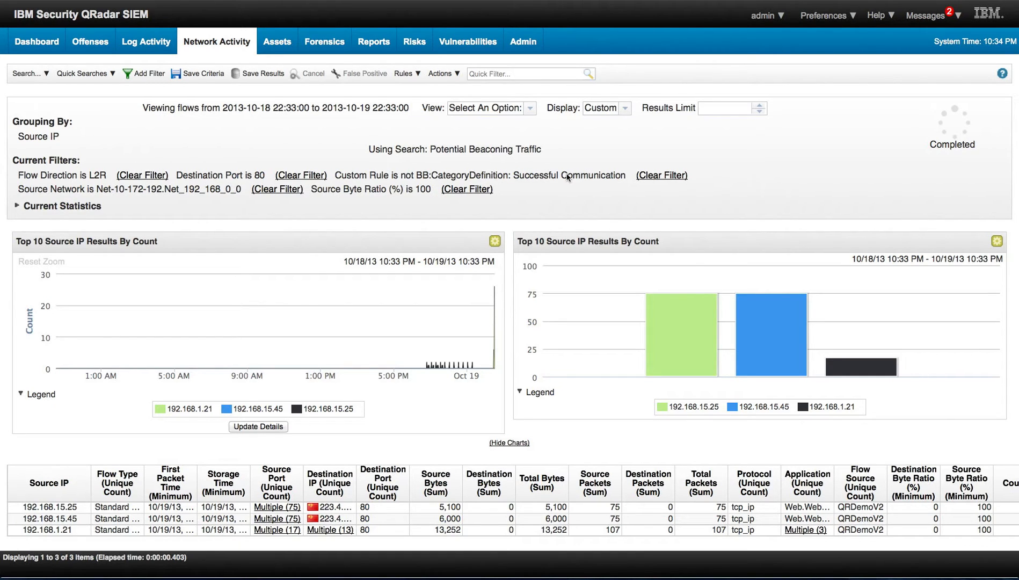
mouse_move(569, 194)
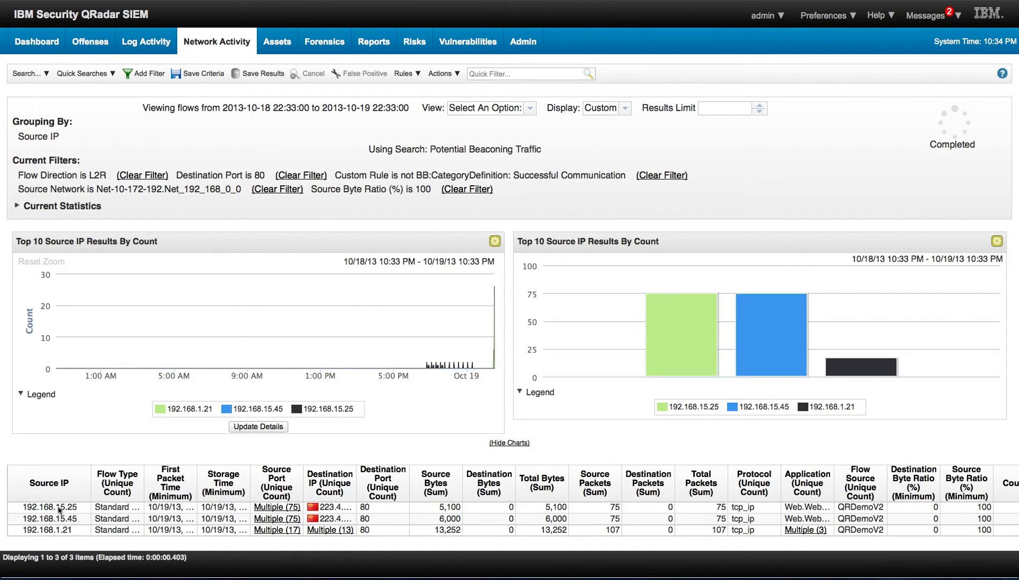
mouse_move(62, 507)
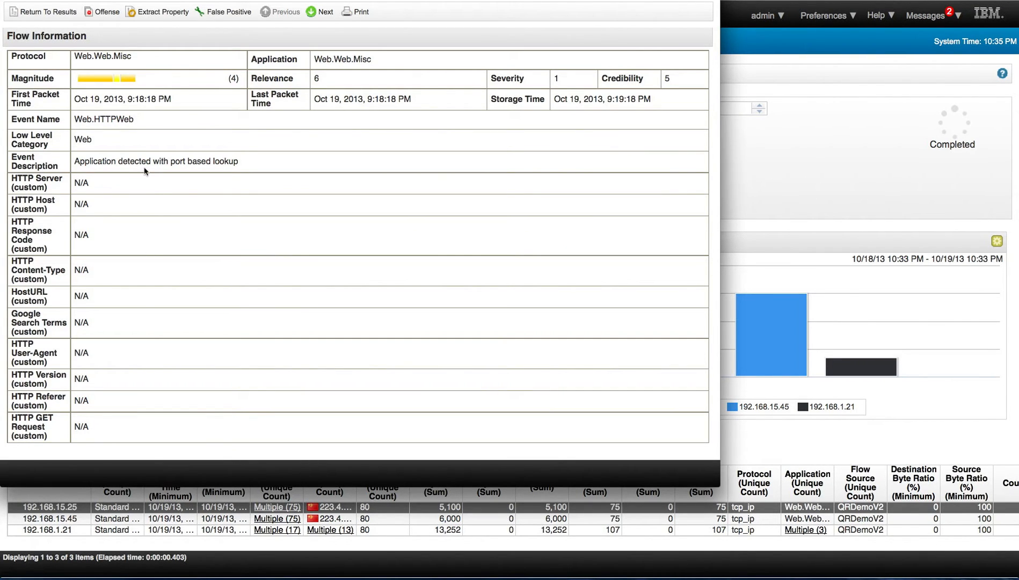
Scroll the flow details down to the Source Payload reading 'I am alive'.
scroll("down", 3)
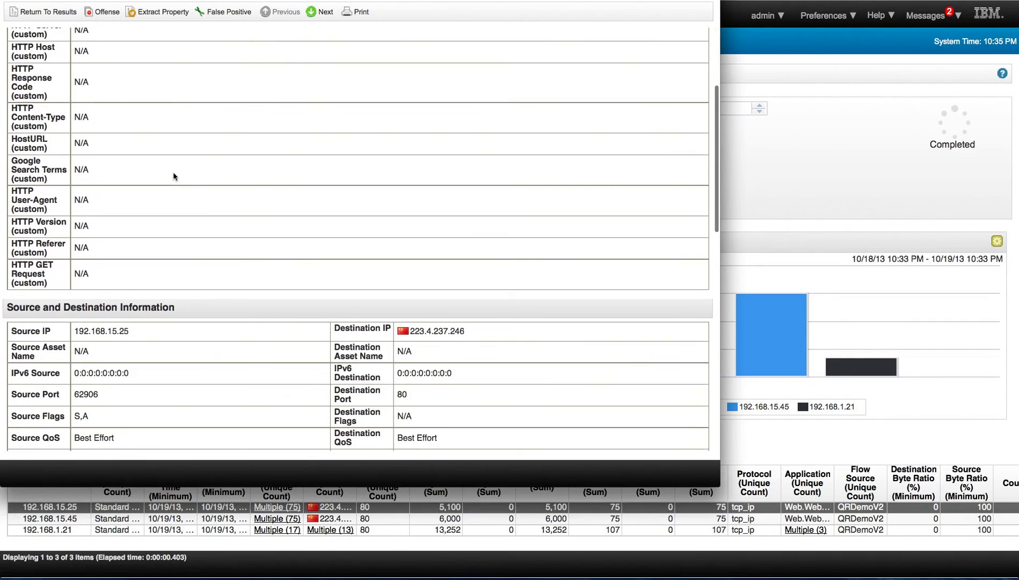
scroll("down", 3)
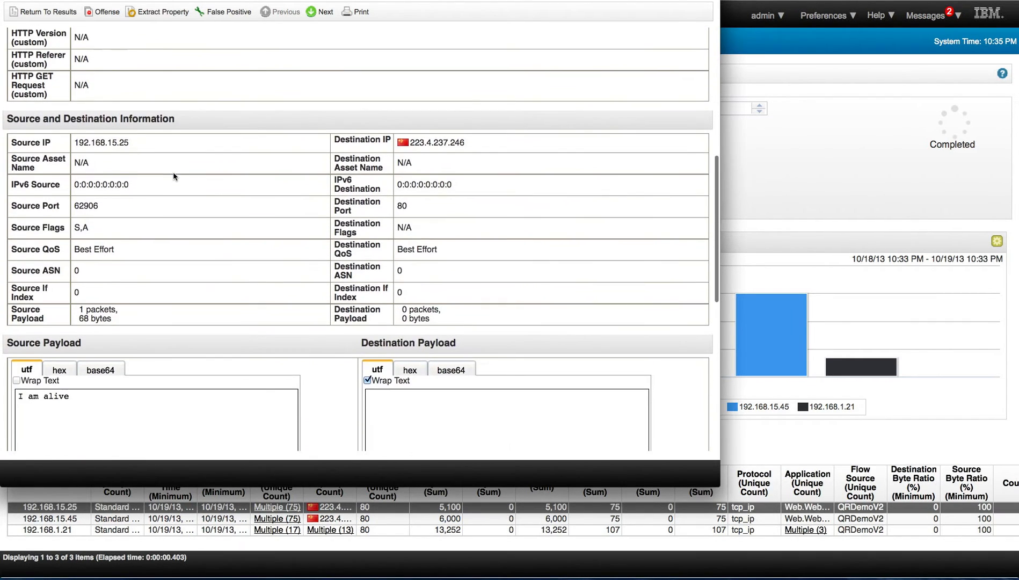
scroll("down", 3)
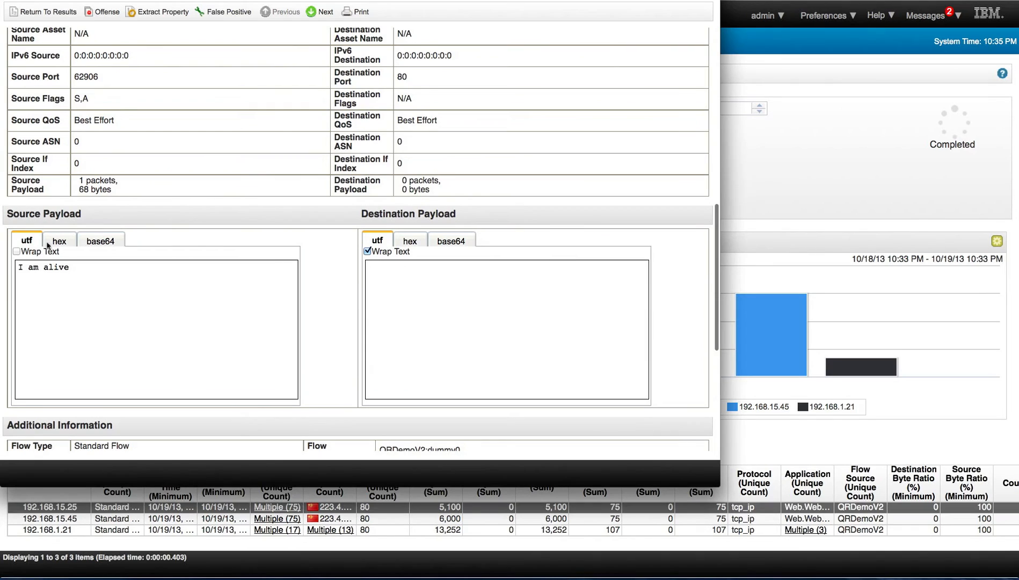
mouse_move(57, 271)
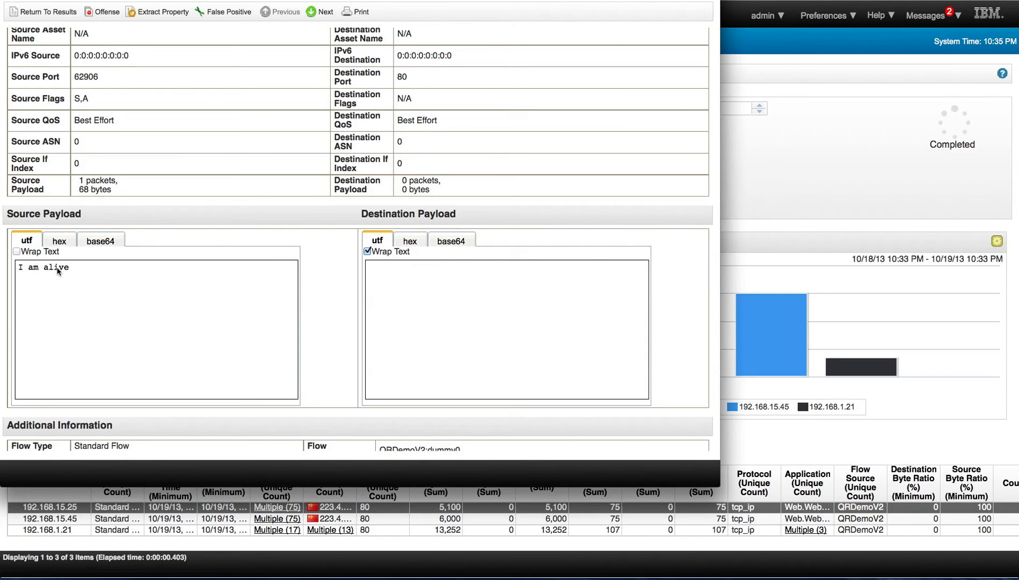
scroll("down", 3)
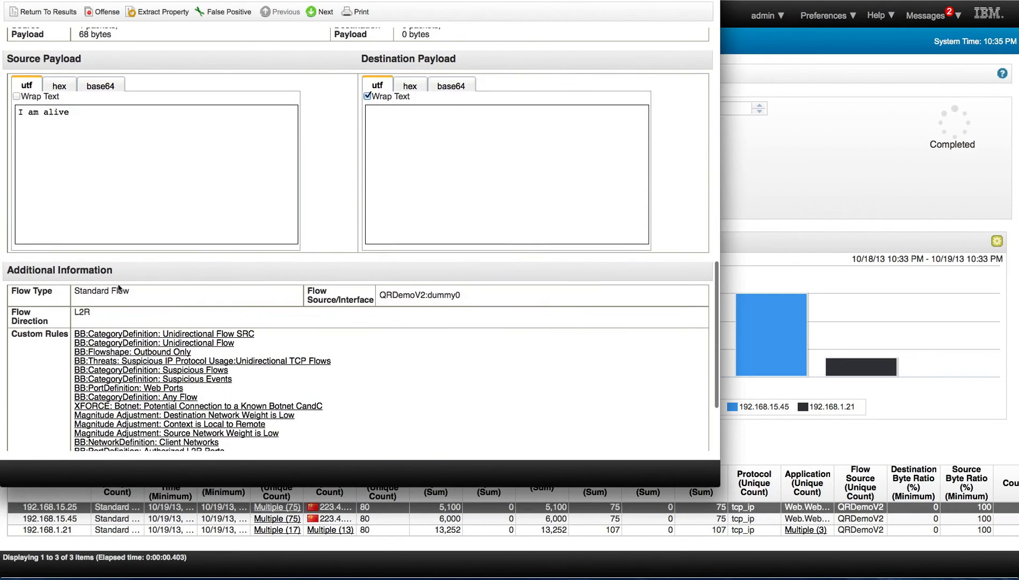
Scroll Additional Information to the partially matched rules and relevance annotations.
scroll("down", 3)
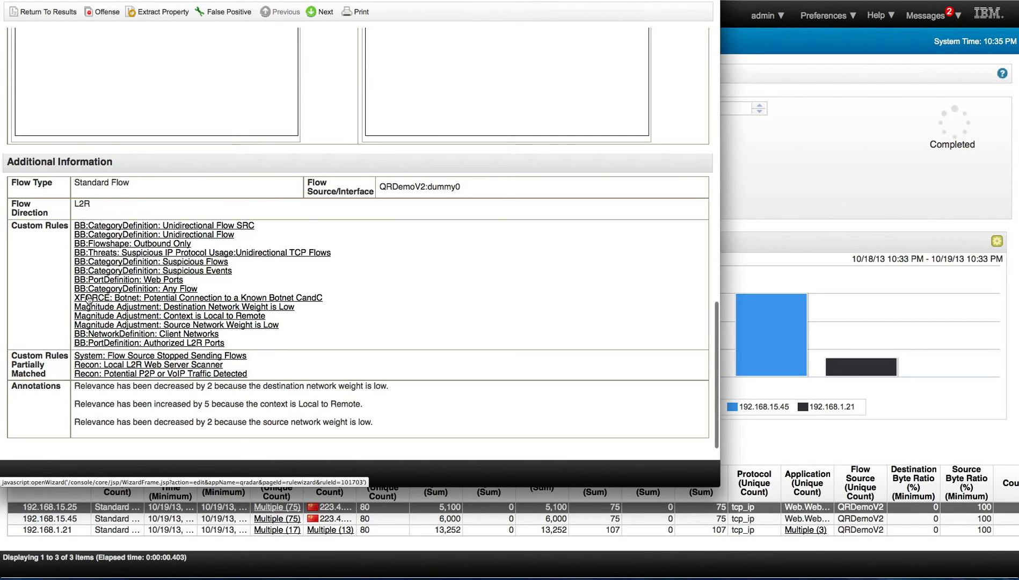
mouse_move(279, 306)
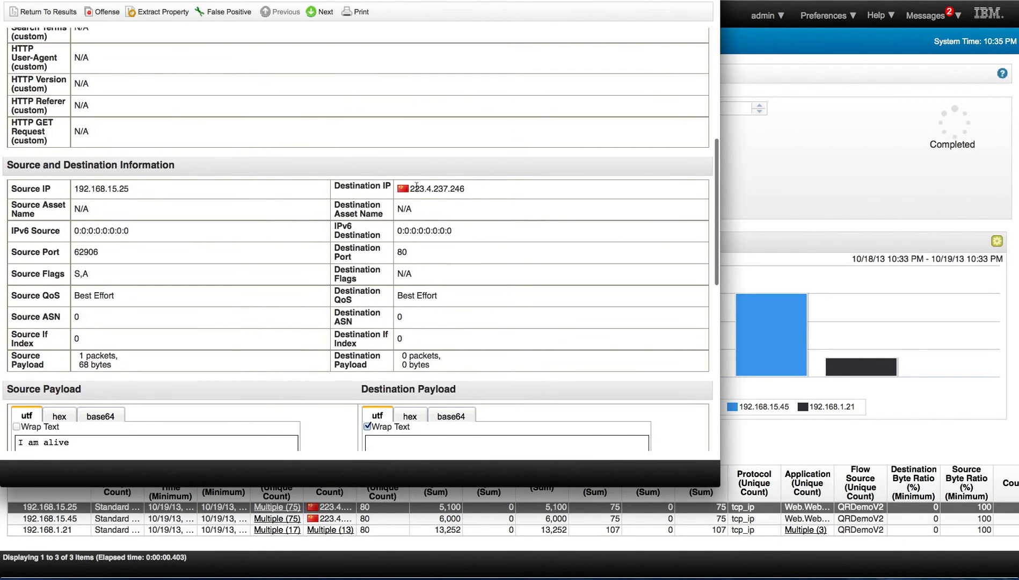
mouse_move(452, 199)
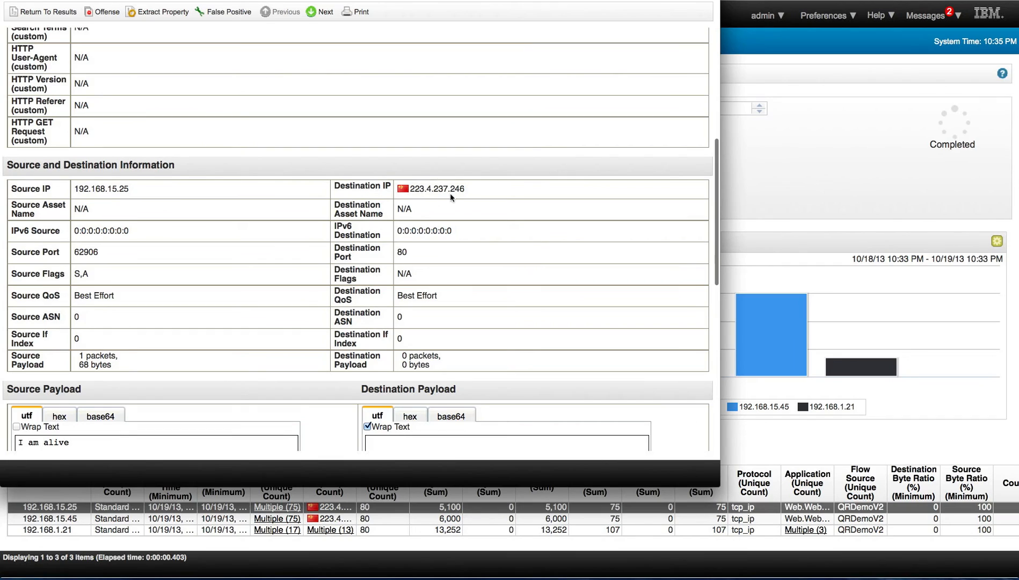
mouse_move(433, 189)
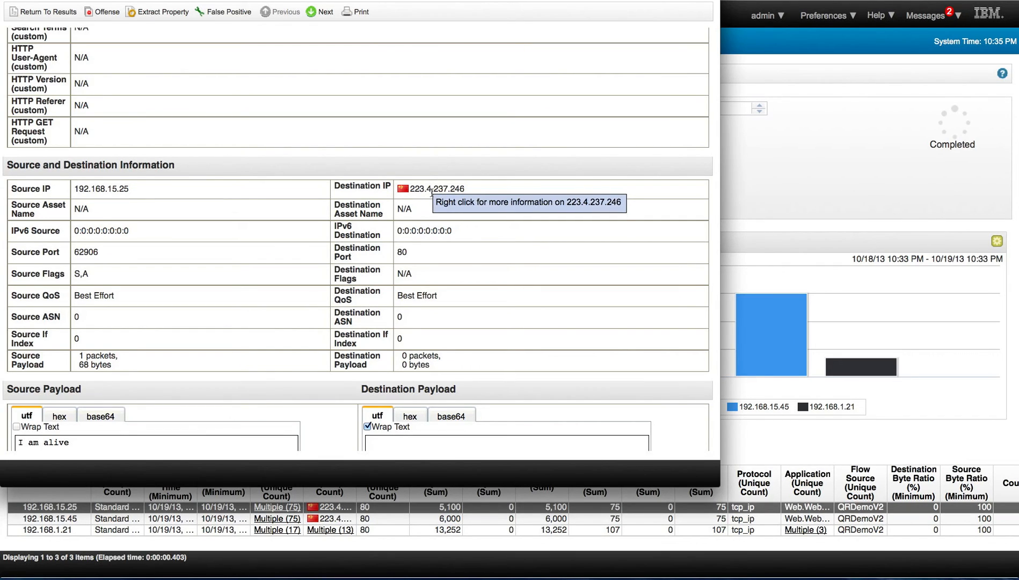
mouse_move(432, 189)
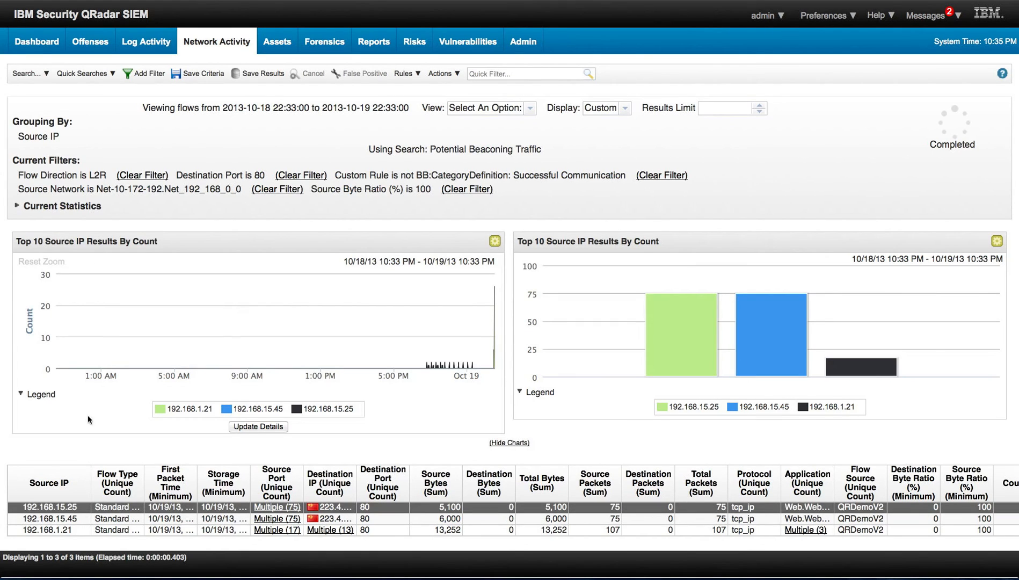
mouse_move(52, 518)
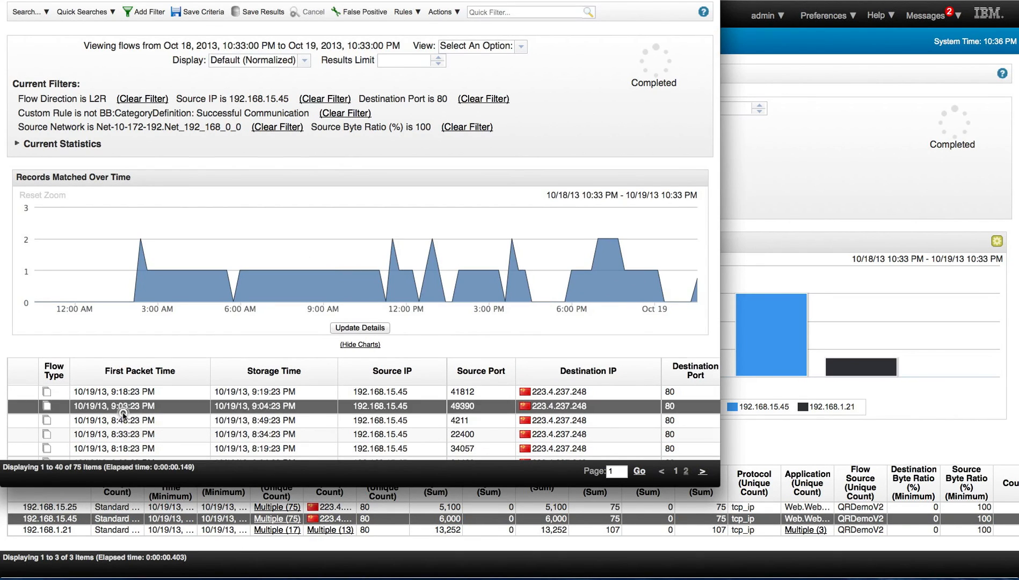
Inspect the 9:03:23 PM flow's '192.168.15.25 is alive' payload, then return to results.
double_click(114, 406)
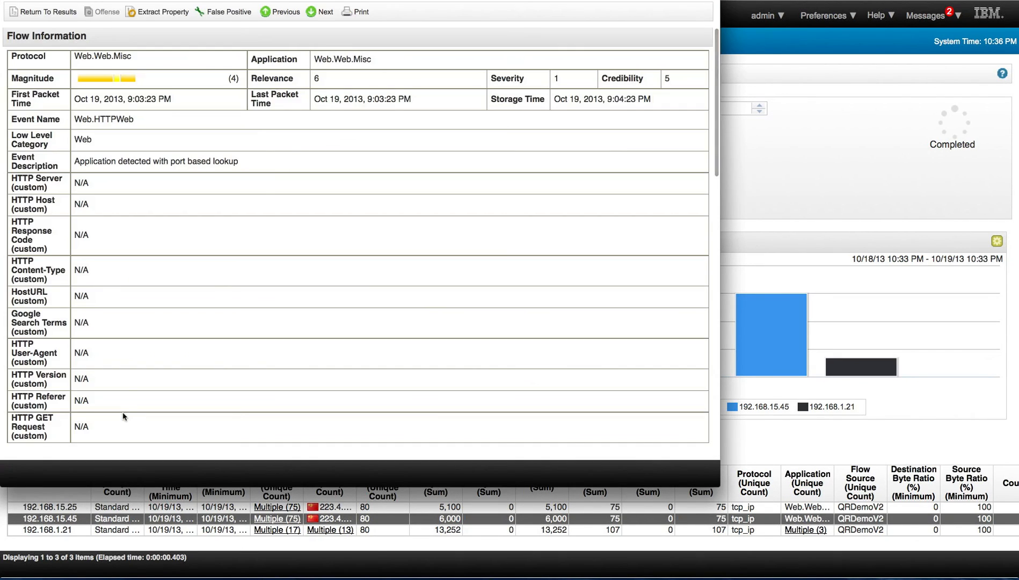
scroll("down", 3)
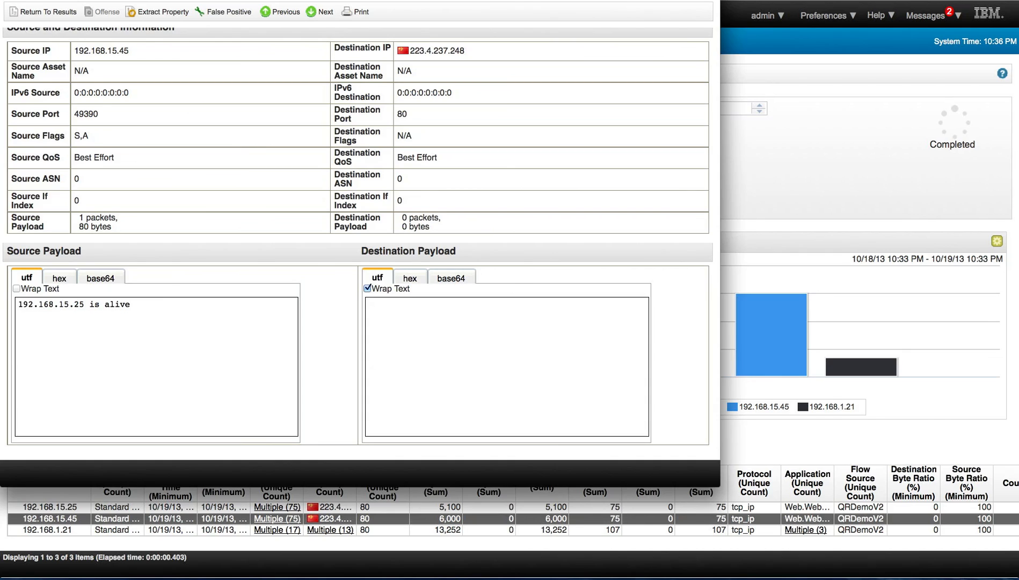
left_click(46, 12)
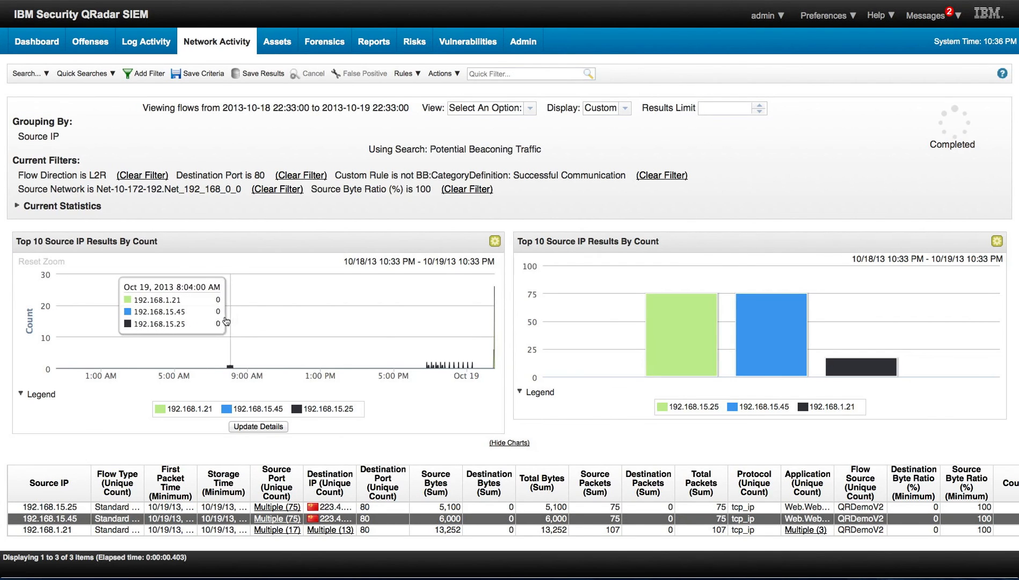
mouse_move(223, 321)
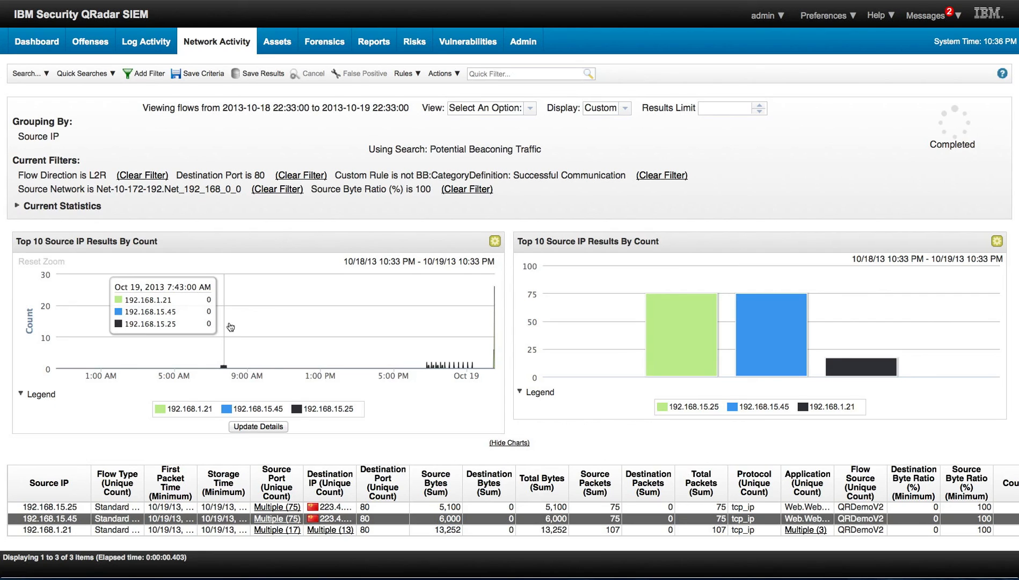
mouse_move(473, 367)
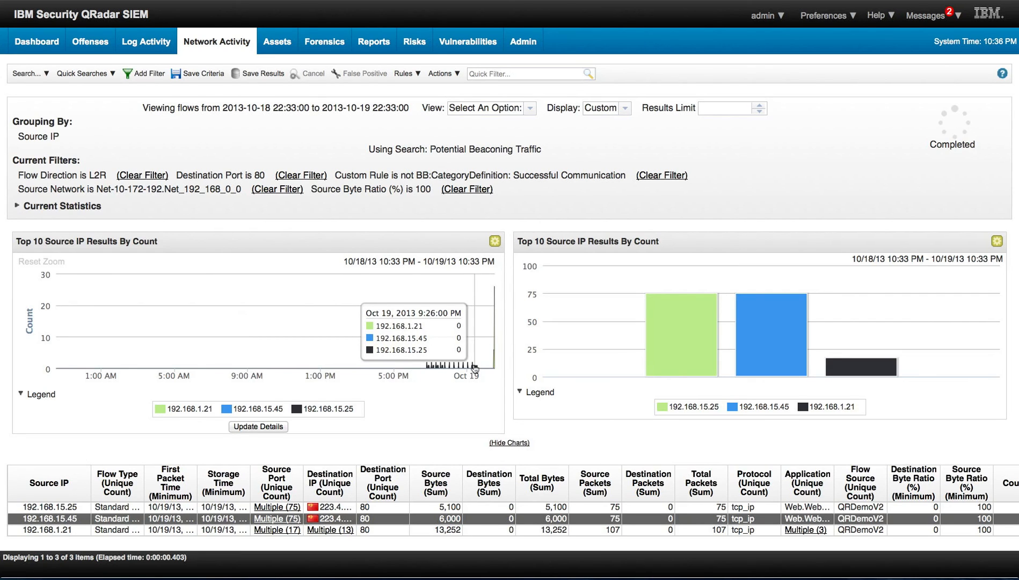